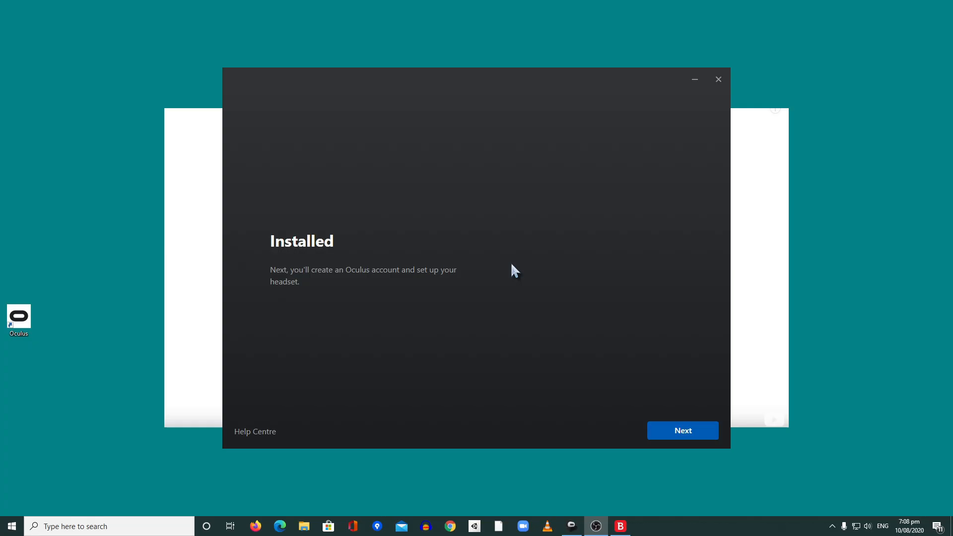
mouse_move(518, 266)
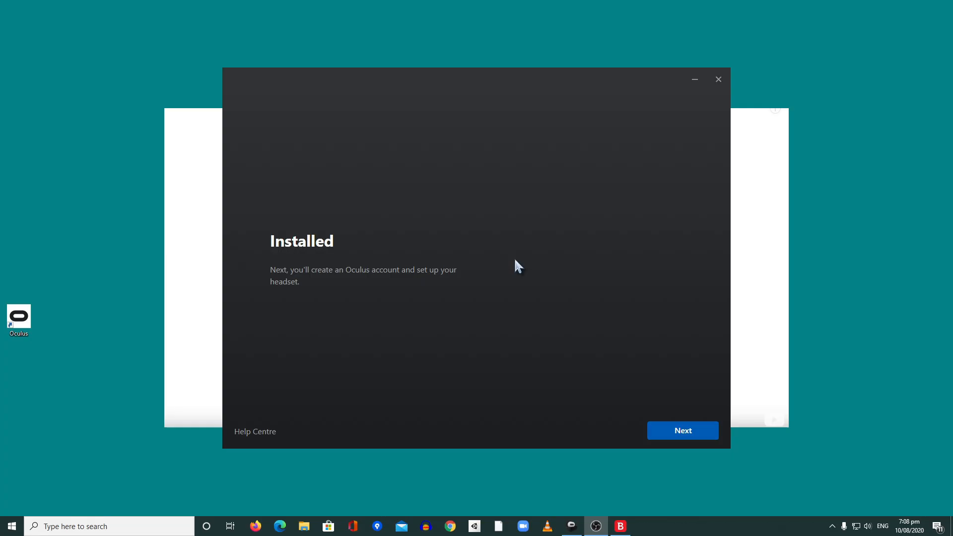
mouse_move(537, 300)
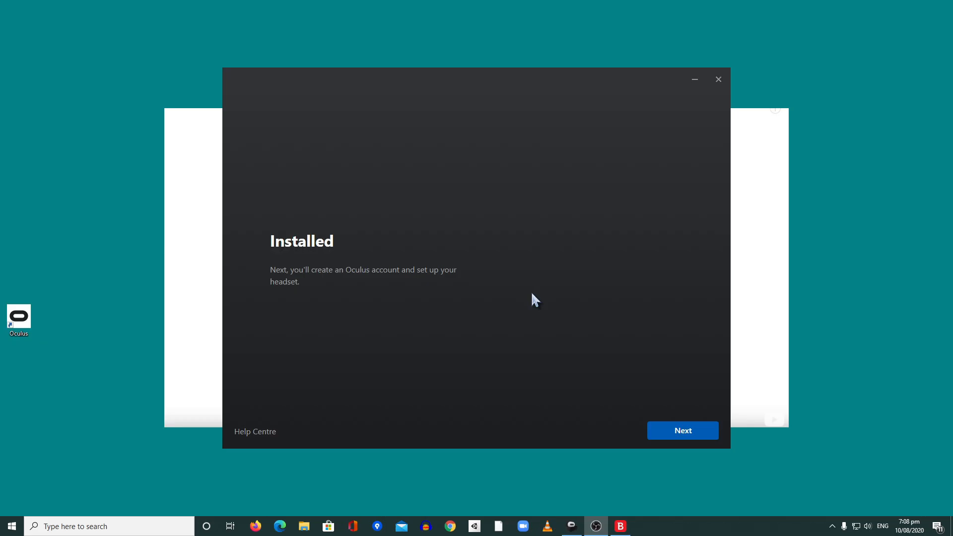
mouse_move(639, 313)
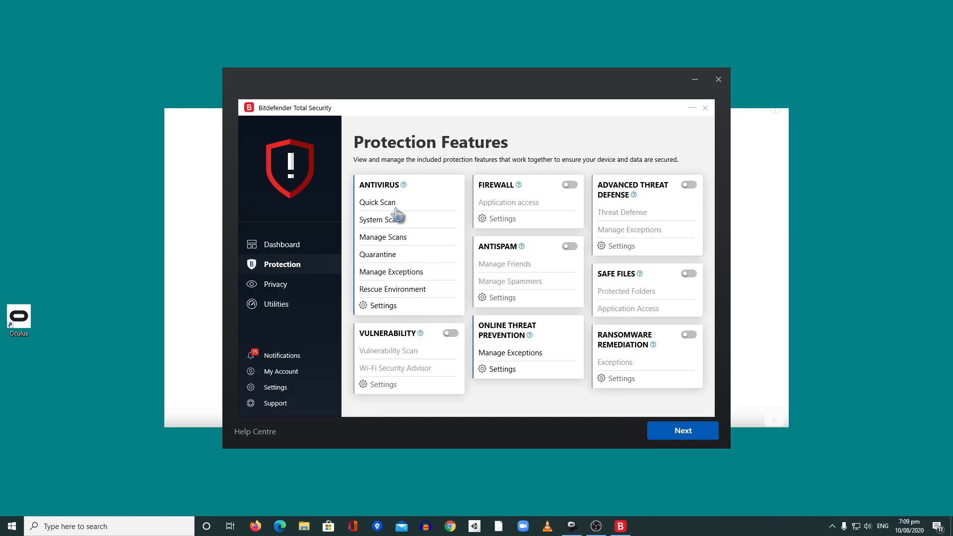
mouse_move(504, 196)
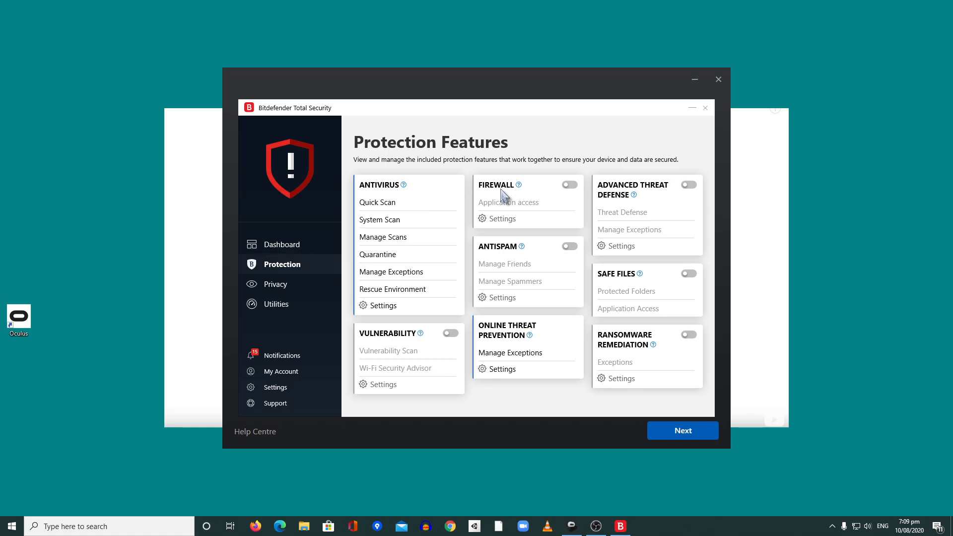
mouse_move(623, 237)
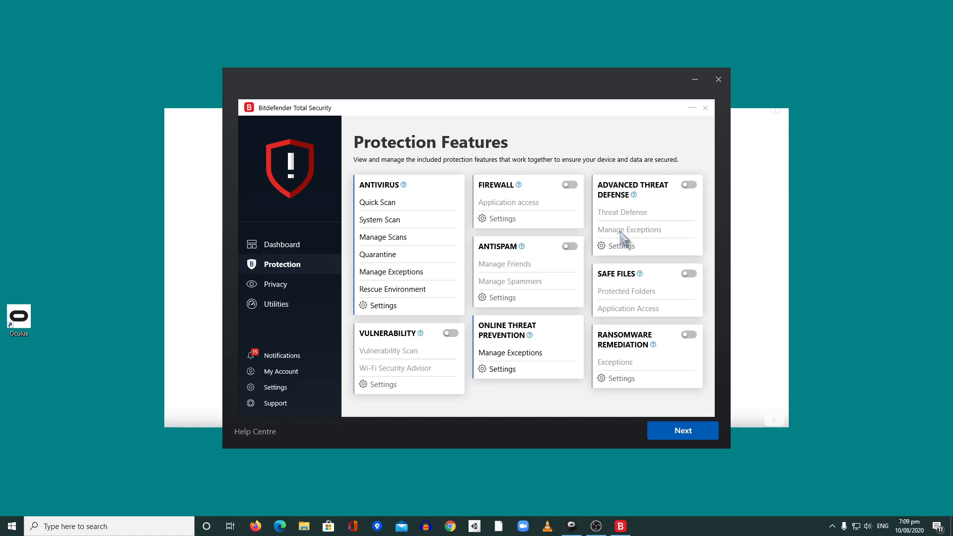
mouse_move(437, 355)
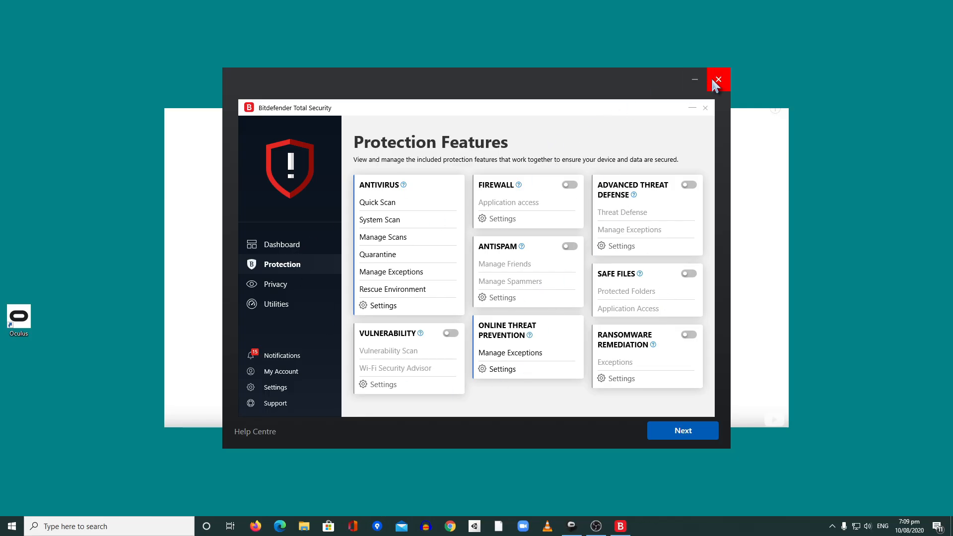
- Close the Bitdefender Total Security window after reviewing its protection features
left_click(717, 79)
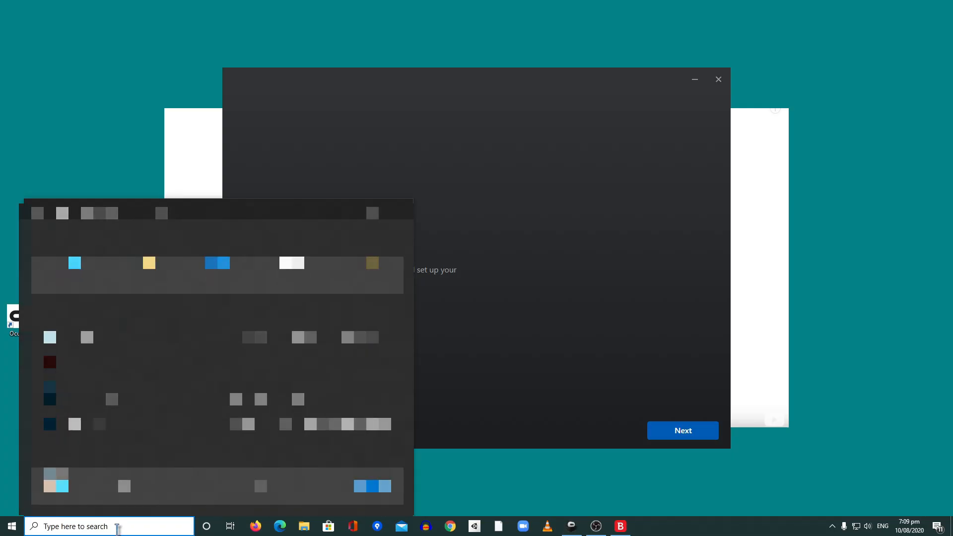
- Check the Oculus folder's properties in C:\Program Files, confirming it holds 9.24 GB
left_click(303, 526)
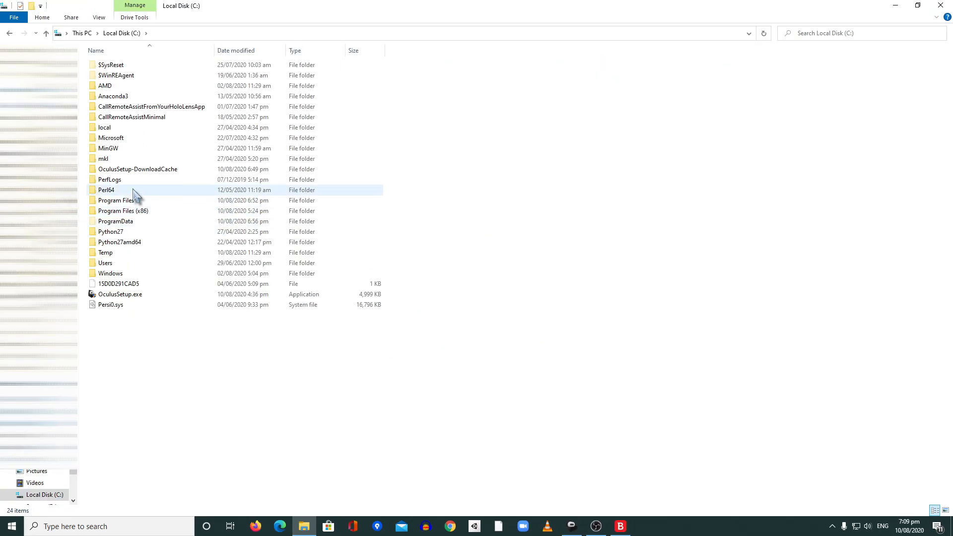
double_click(115, 200)
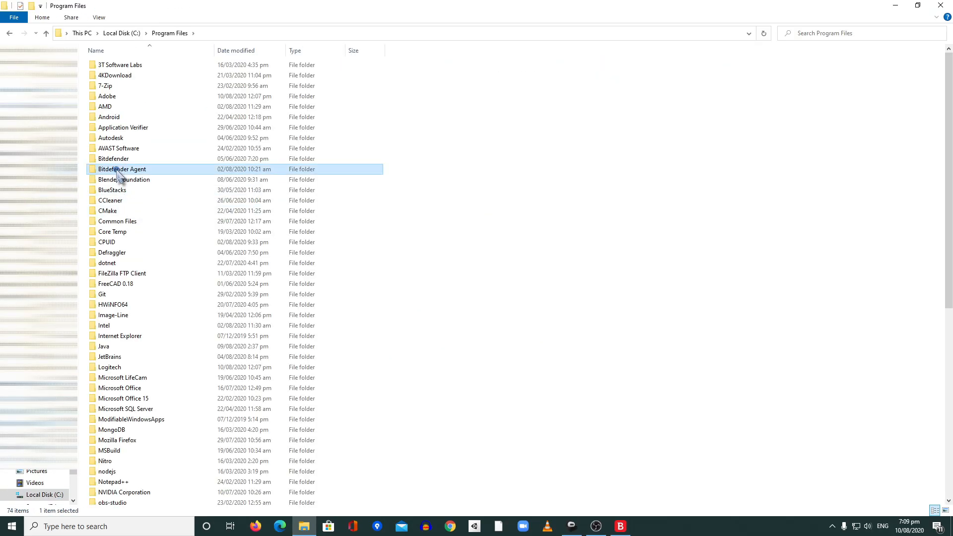
scroll("down", 3)
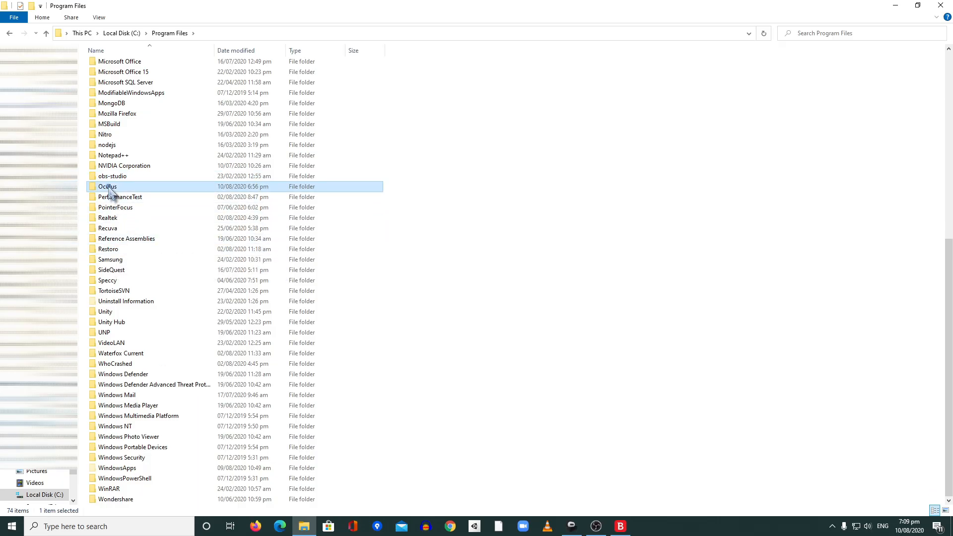
right_click(107, 186)
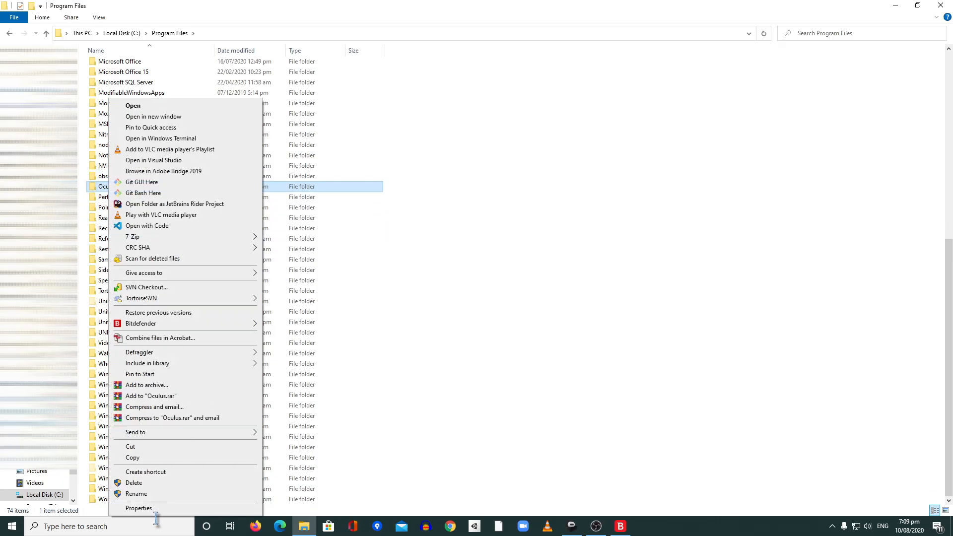
left_click(139, 508)
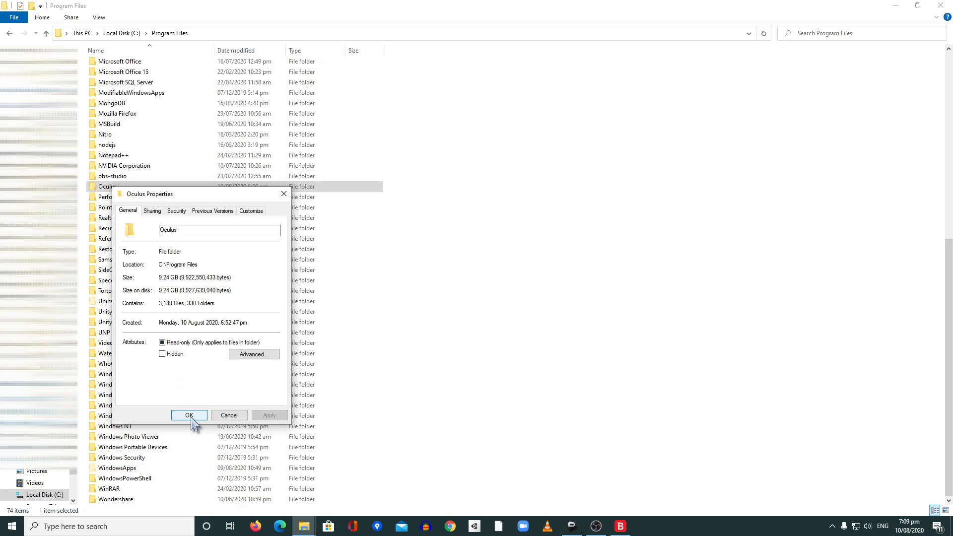
left_click(189, 415)
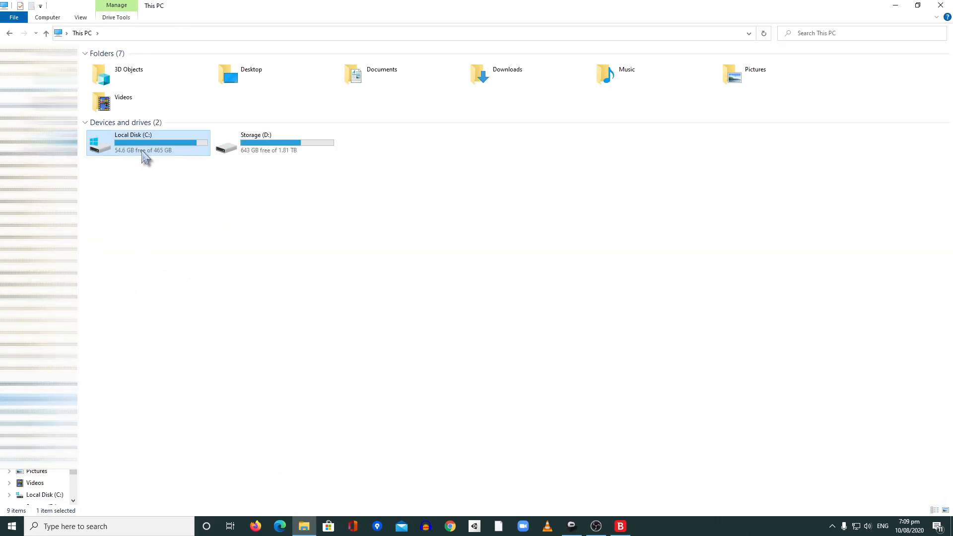
- Browse from Local Disk (C:) through AppData > Local into the Oculus folder
double_click(149, 143)
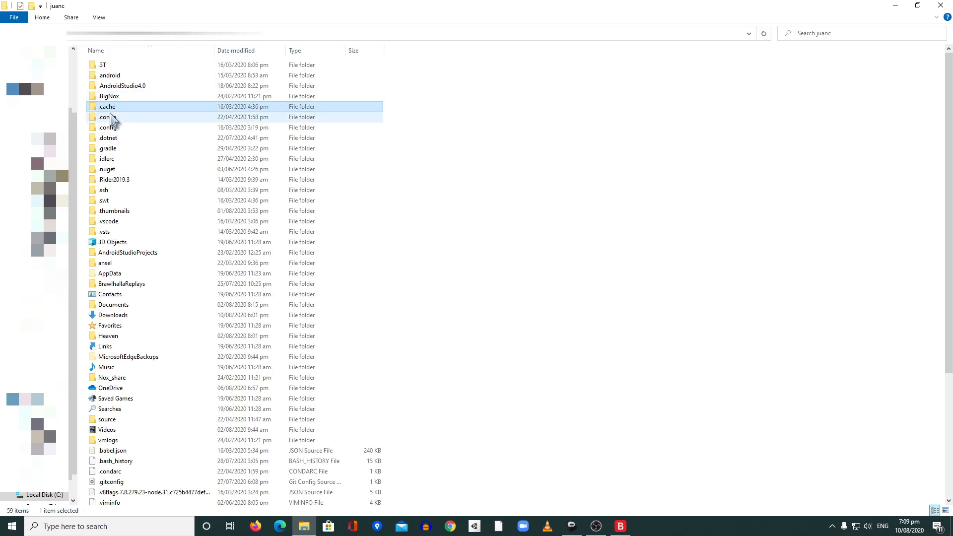
double_click(110, 274)
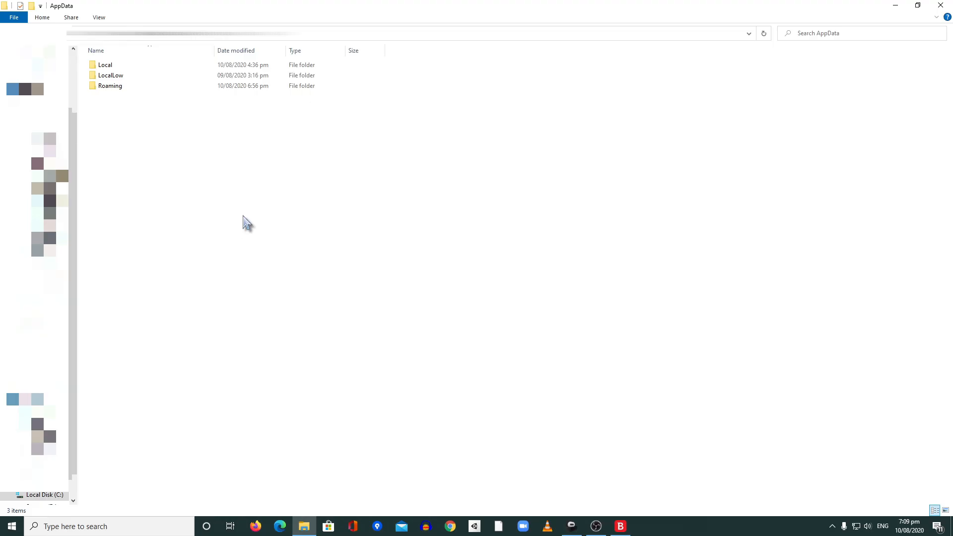
mouse_move(246, 222)
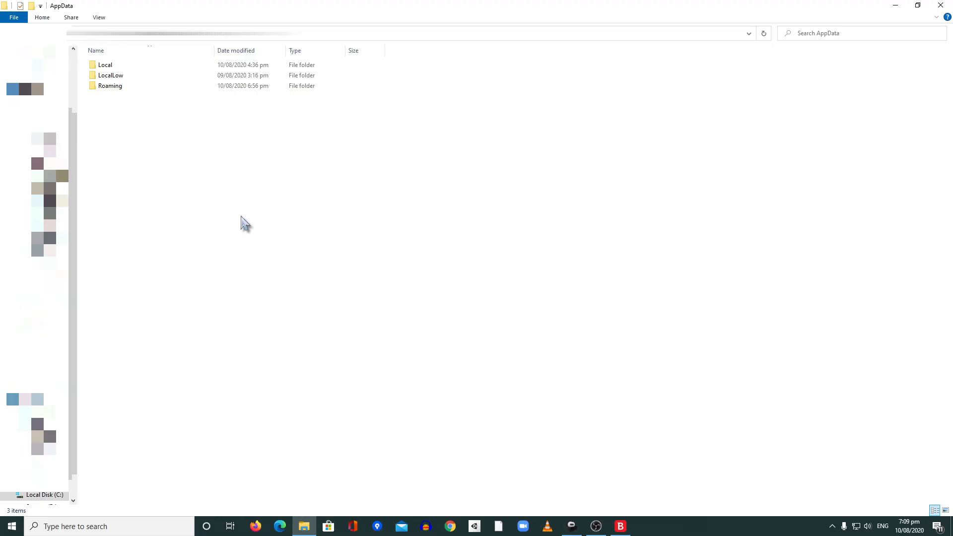
left_click(105, 65)
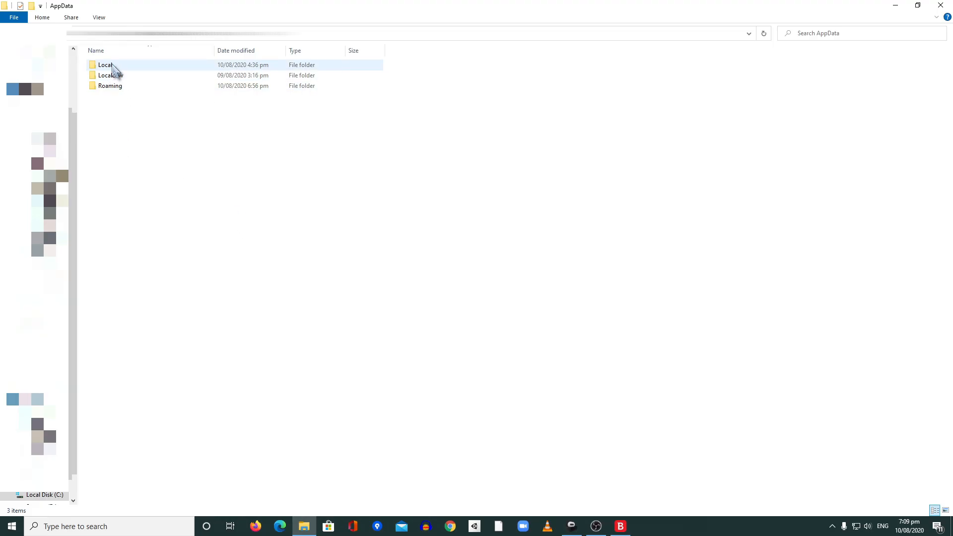
double_click(105, 65)
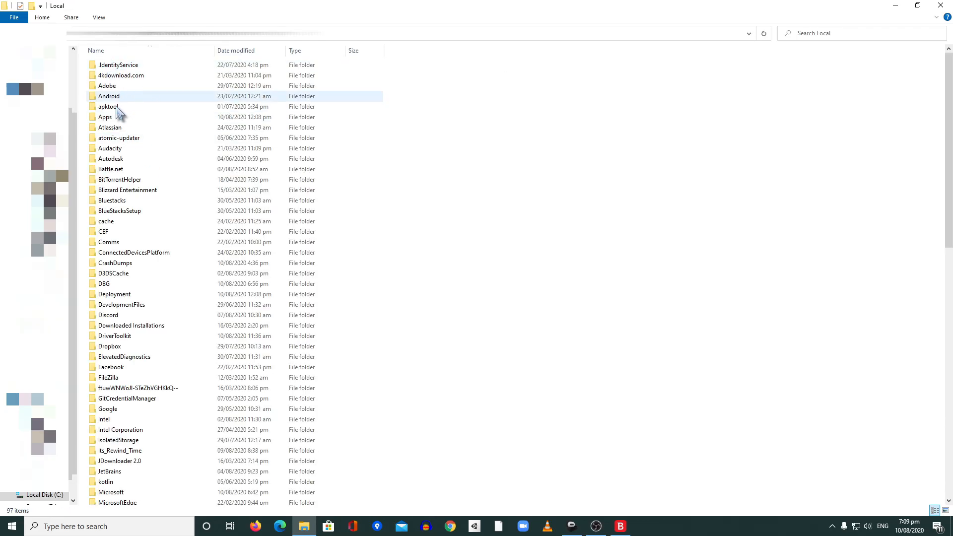
scroll("down", 3)
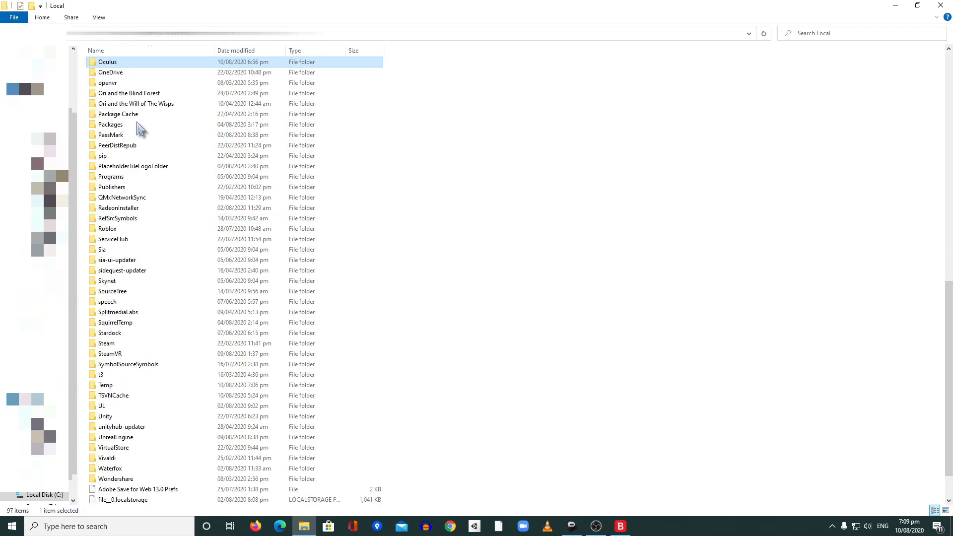
double_click(107, 61)
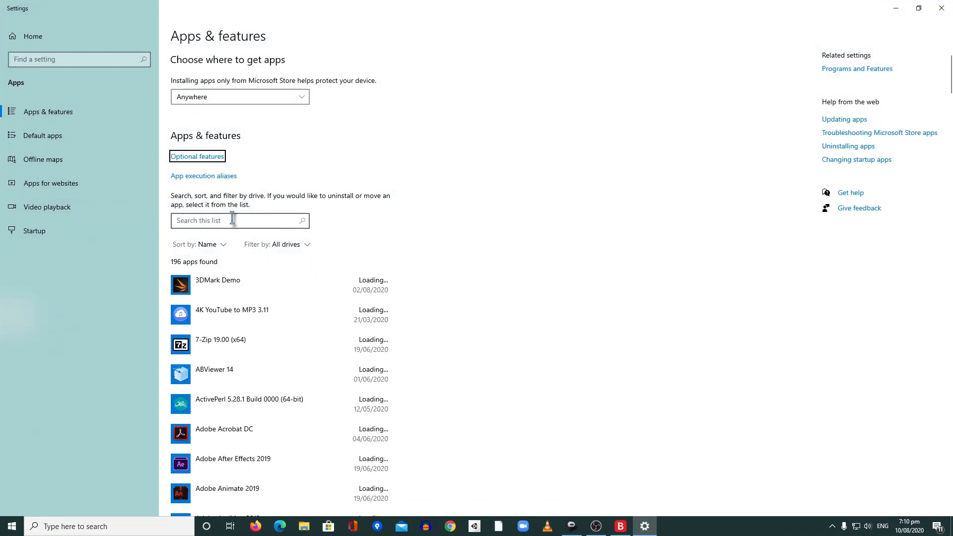
- Filter Apps & features by 'c++' and review the Visual C++ 2013 and 2017 Redistributable entries
type("c++")
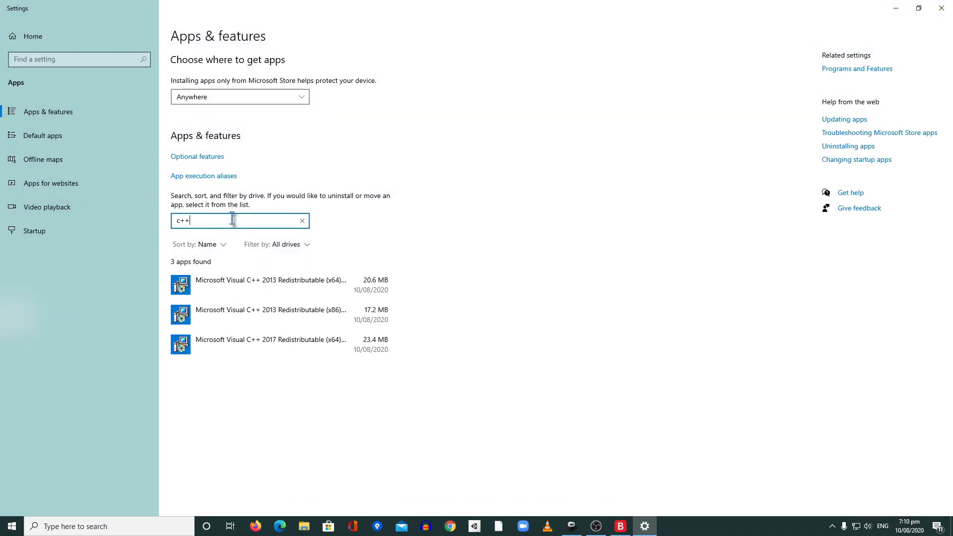
left_click(280, 284)
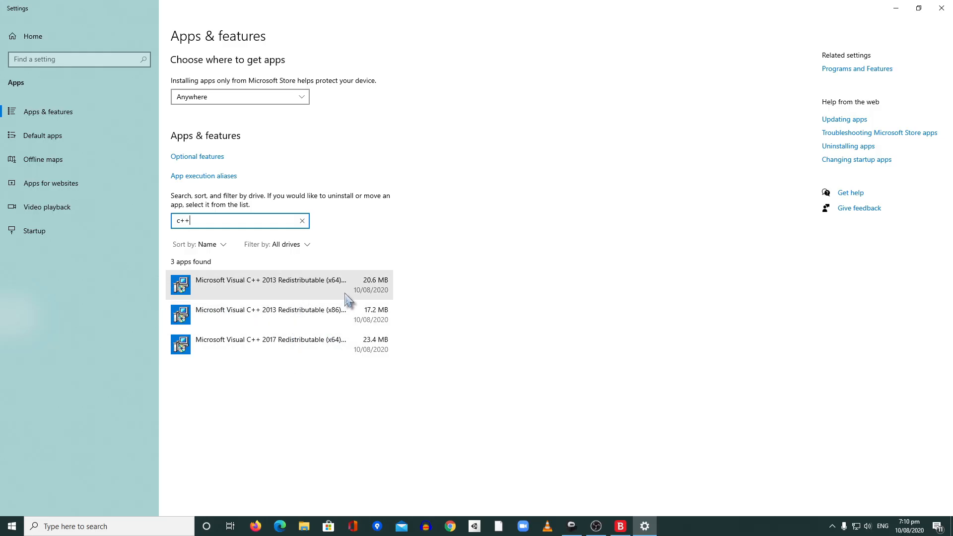
left_click(270, 315)
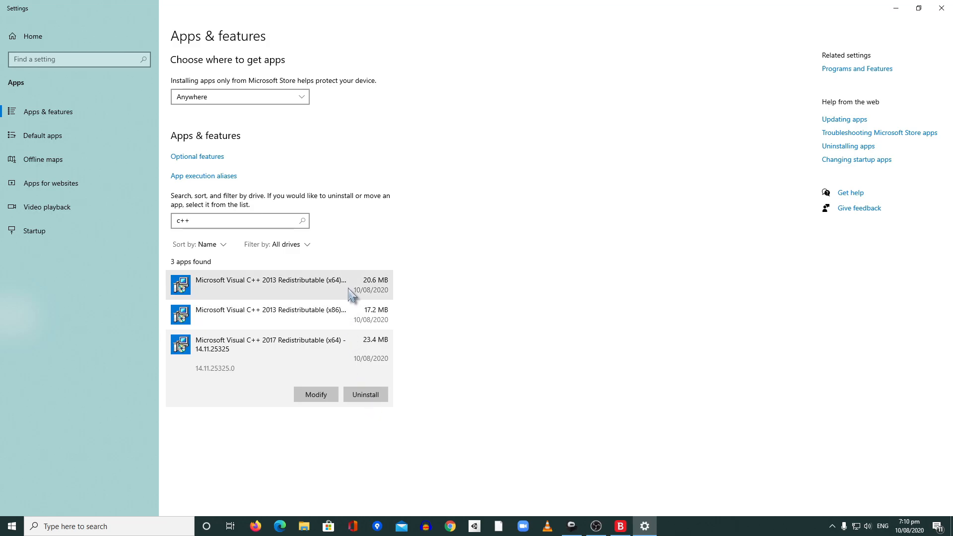
left_click(270, 284)
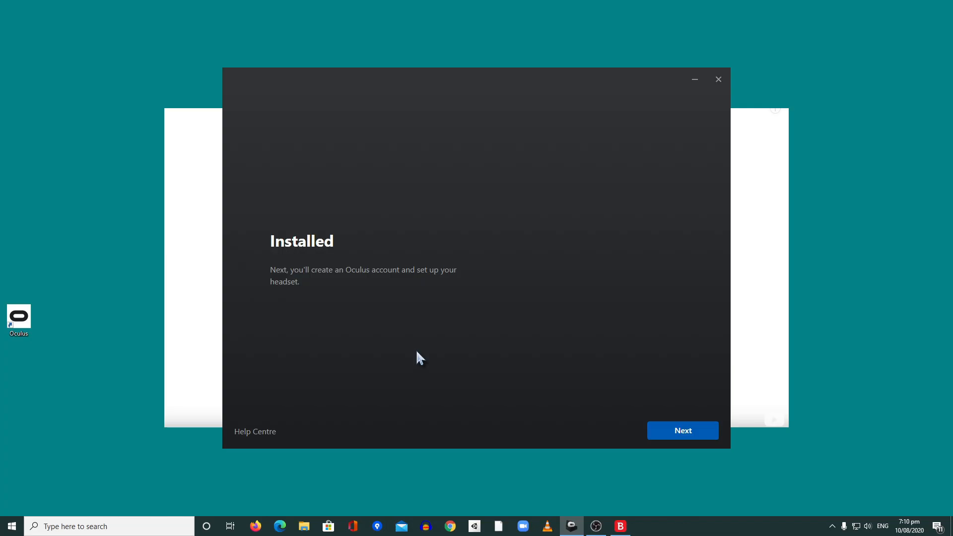
mouse_move(422, 353)
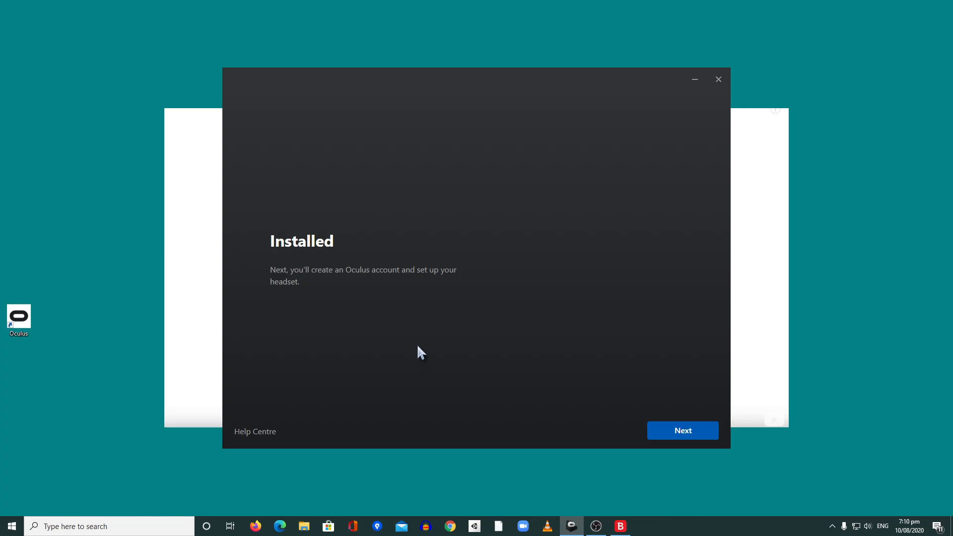
mouse_move(298, 262)
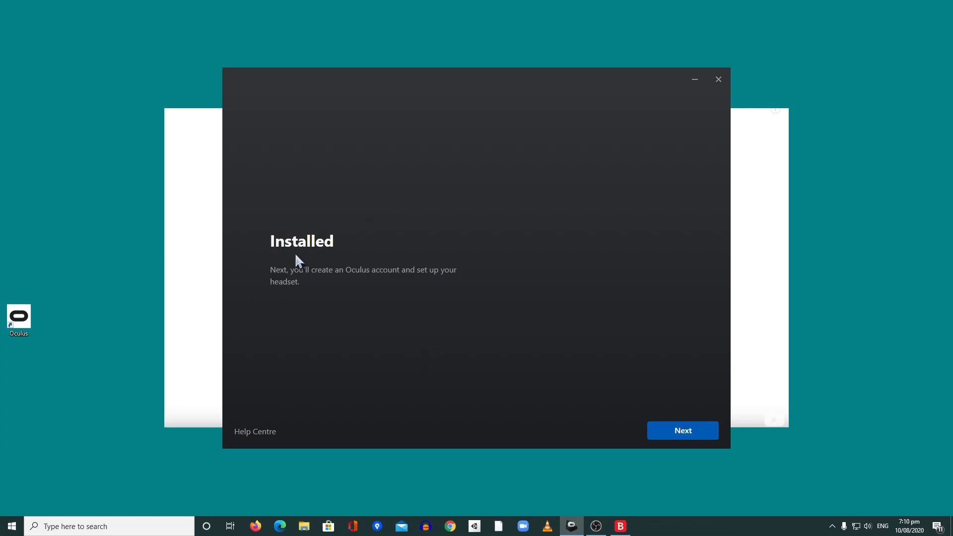
mouse_move(326, 248)
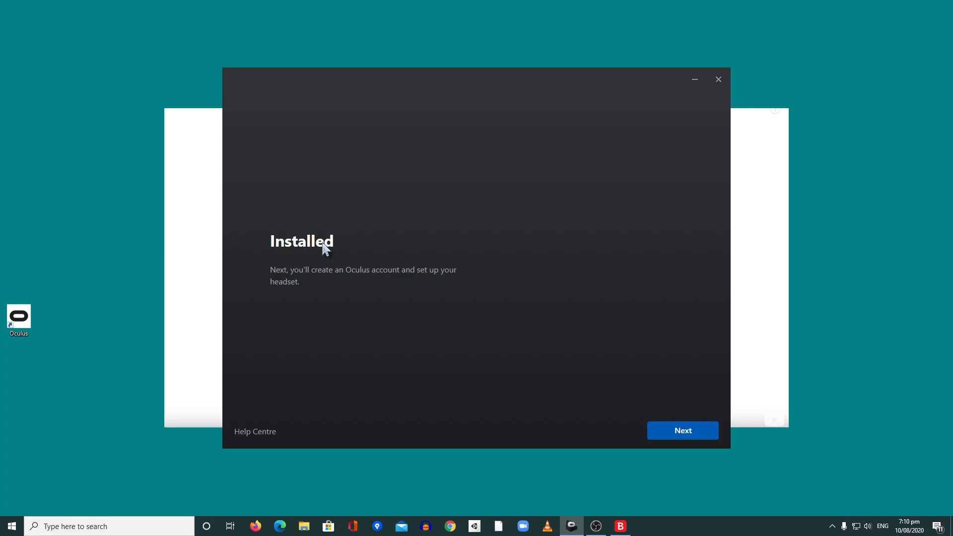
mouse_move(553, 312)
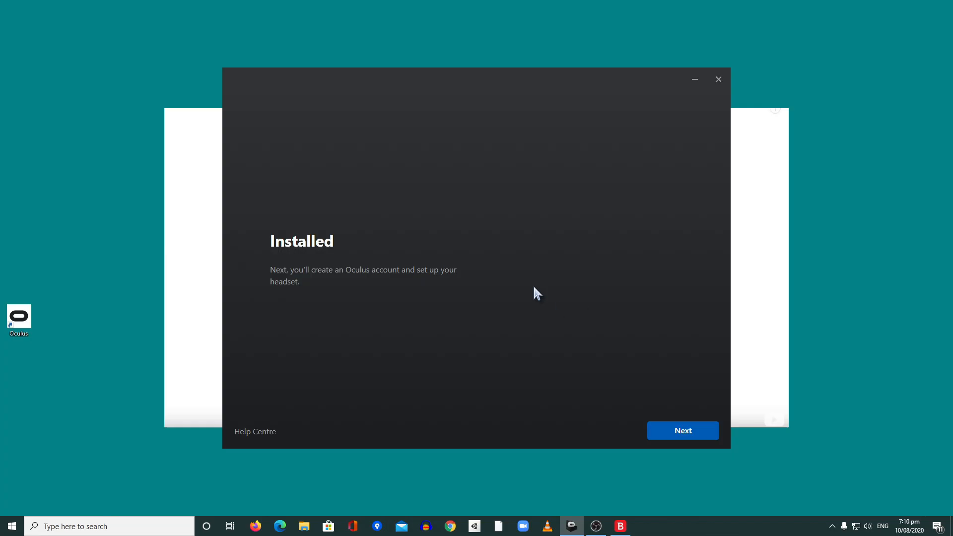
mouse_move(542, 293)
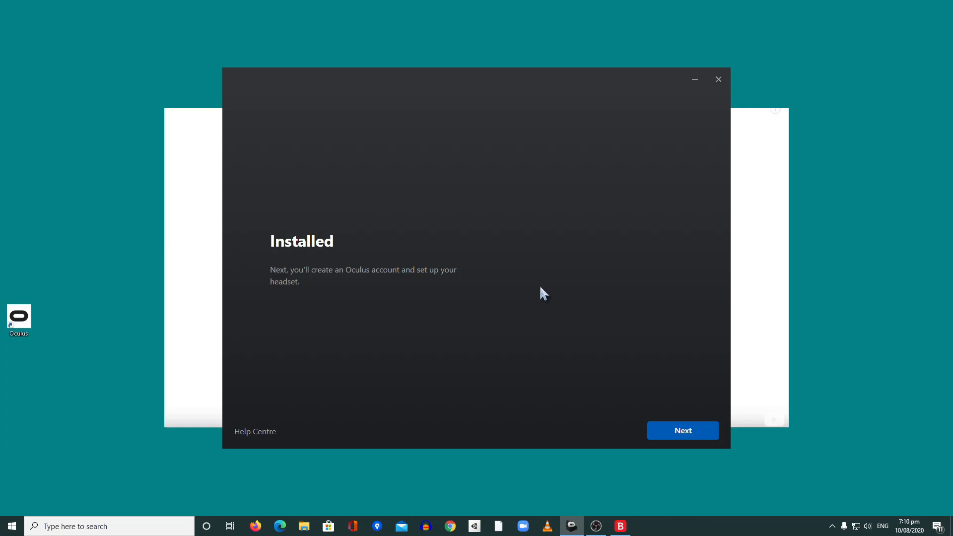